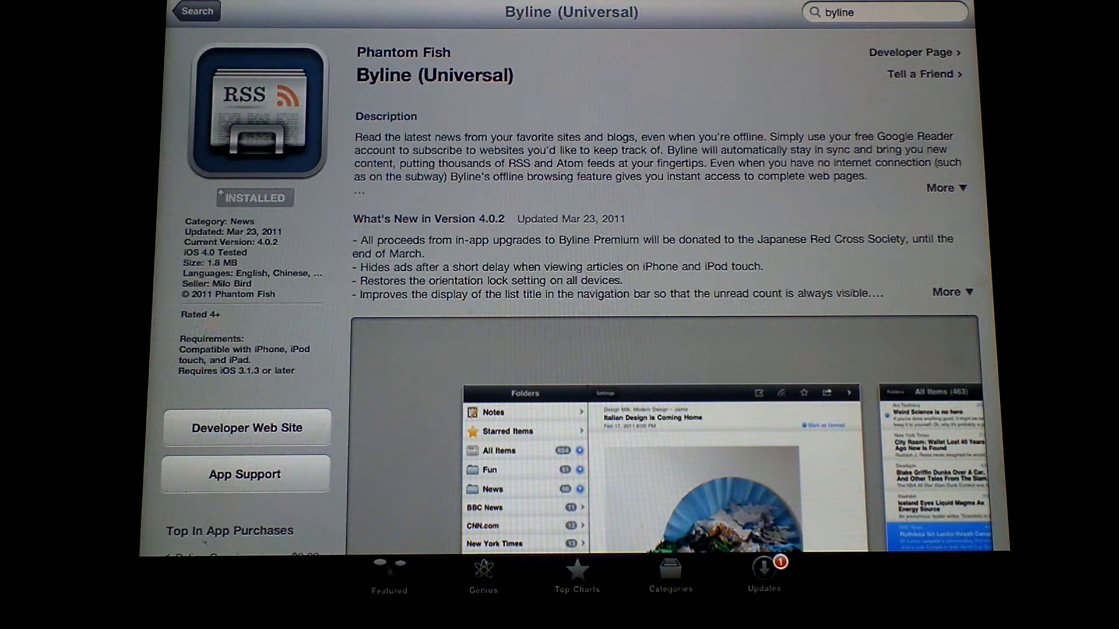
# Scroll down through the Byline (Universal) listing's description and screenshots.
pyautogui.scroll(-3)
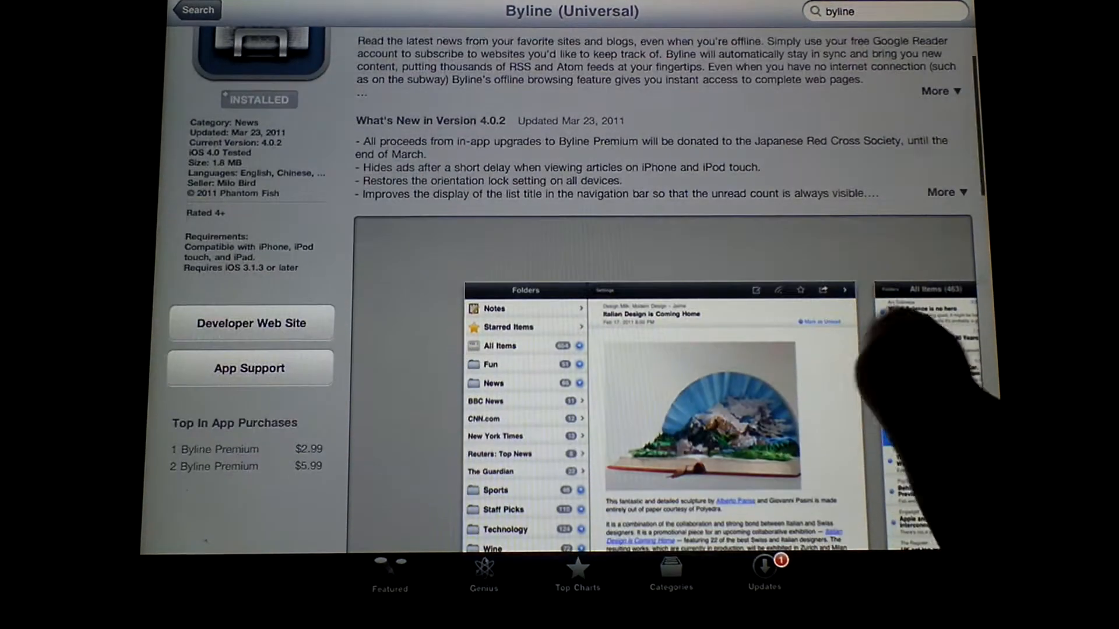
pyautogui.scroll(-3)
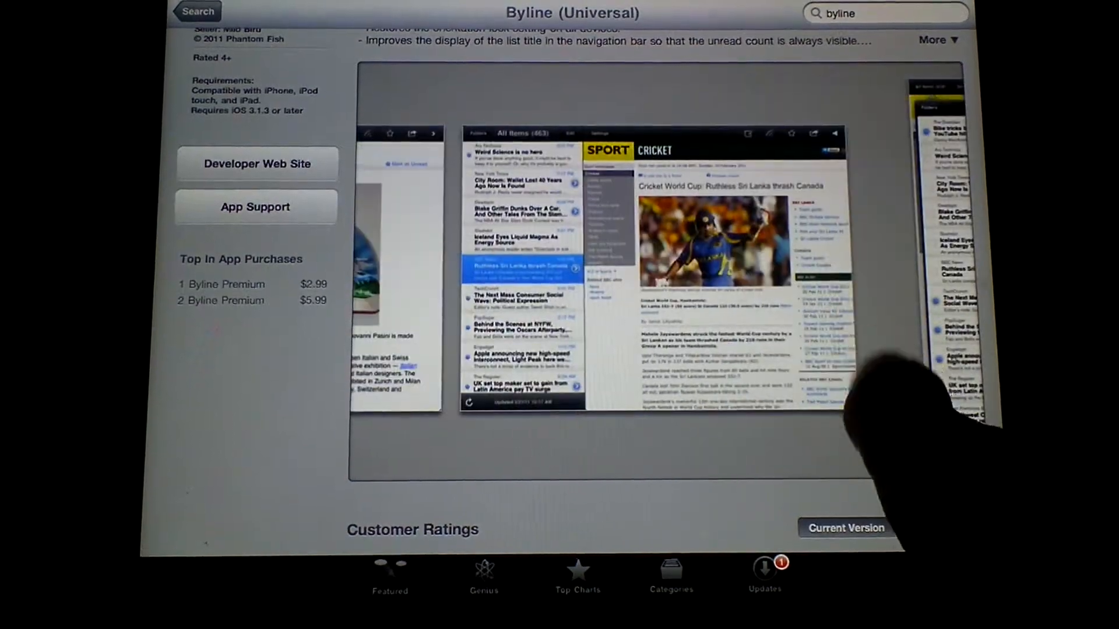
pyautogui.scroll(-3)
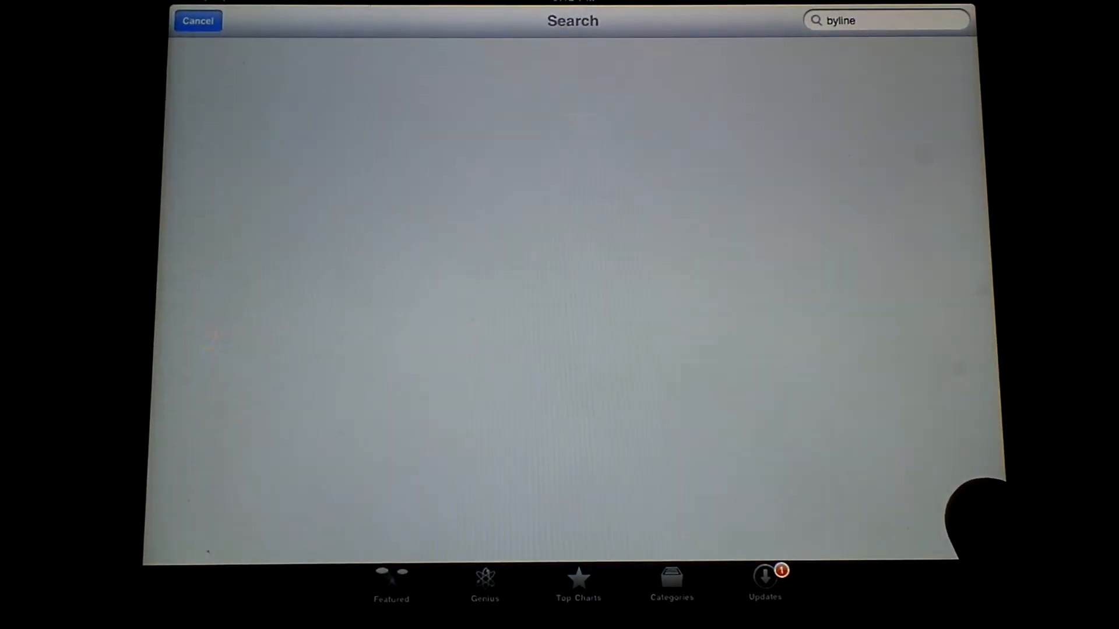
# Submit the 'byline' search and open Byline (Universal) from the iPad Apps results.
pyautogui.press('enter')
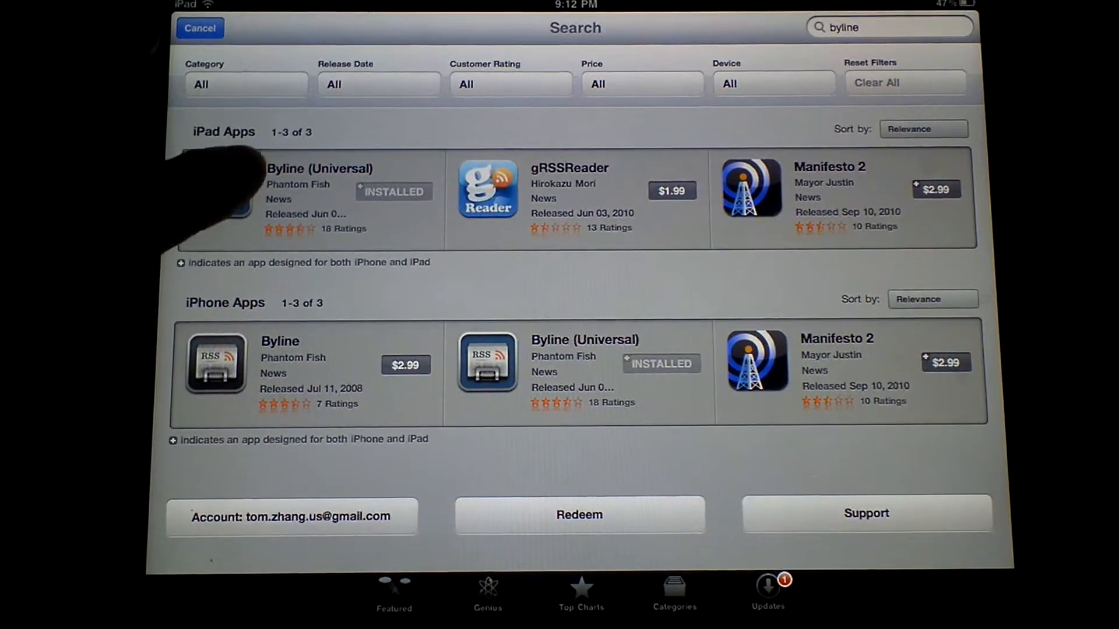
pyautogui.click(319, 169)
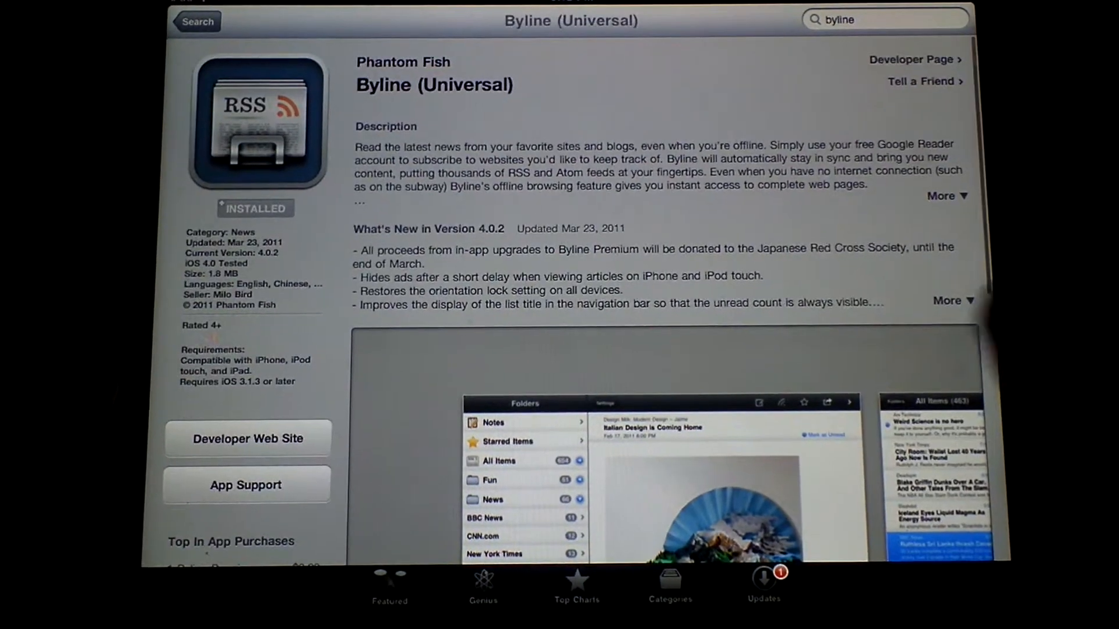
# Scroll the Byline page through description, in-app purchase prices, and customer ratings and reviews.
pyautogui.scroll(-3)
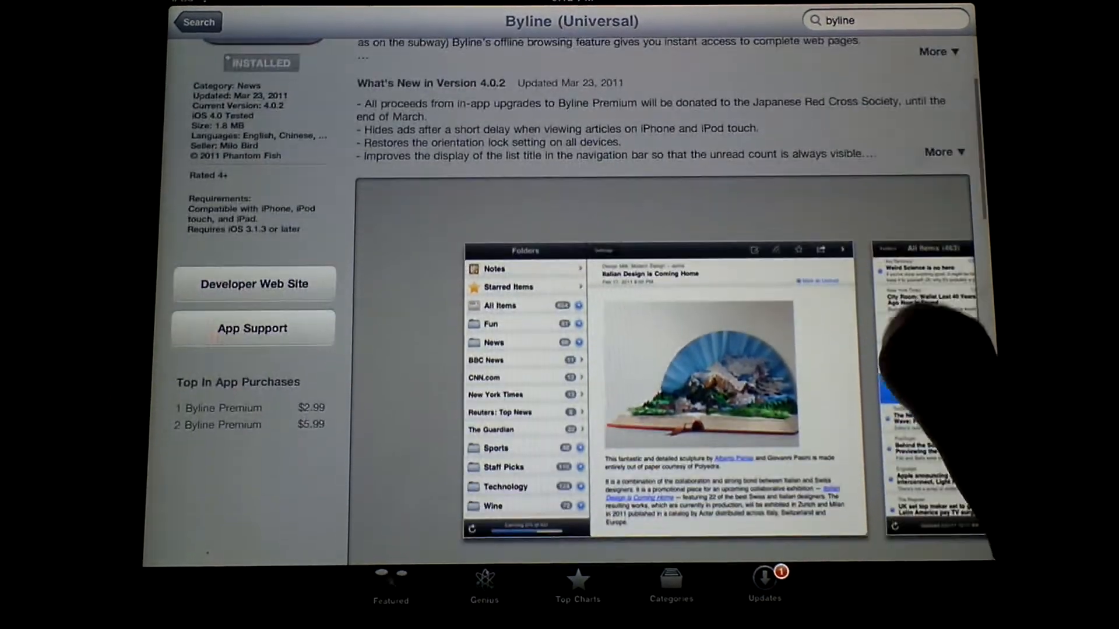
pyautogui.scroll(-3)
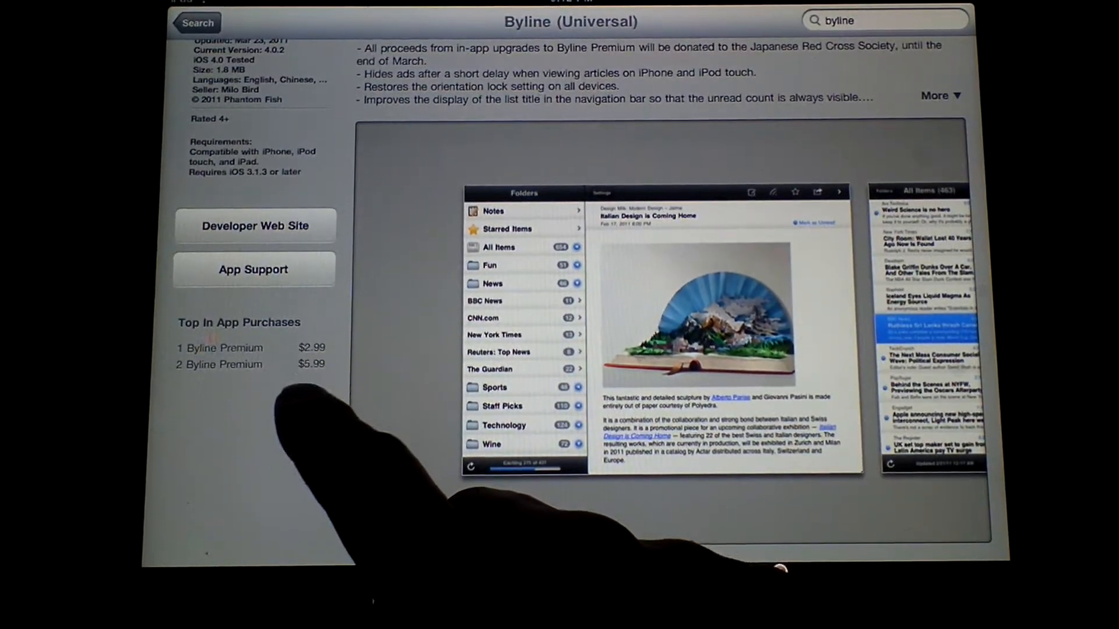
pyautogui.scroll(-3)
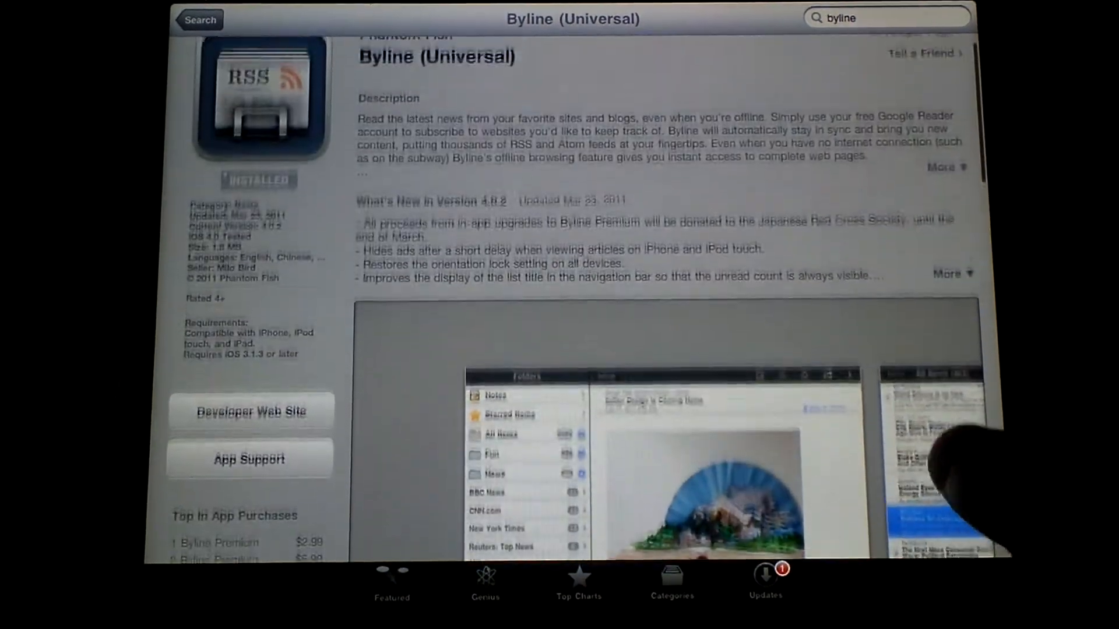
pyautogui.scroll(-3)
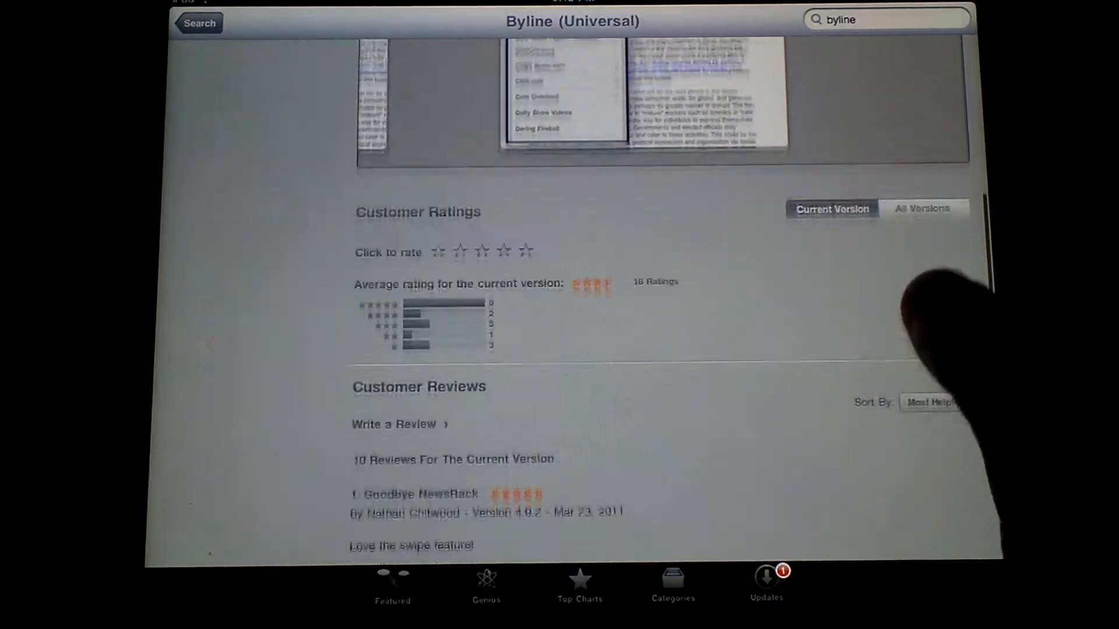
pyautogui.scroll(-3)
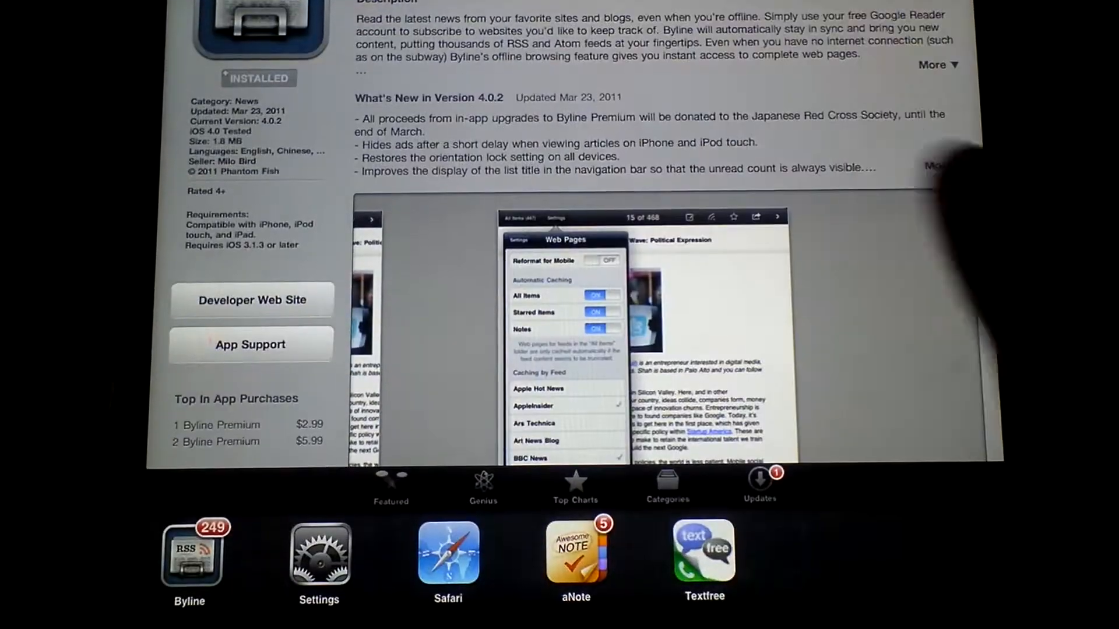
# Launch Byline from the multitasking bar, read the Sleep Hacks price-drop article, return to folders.
pyautogui.click(189, 550)
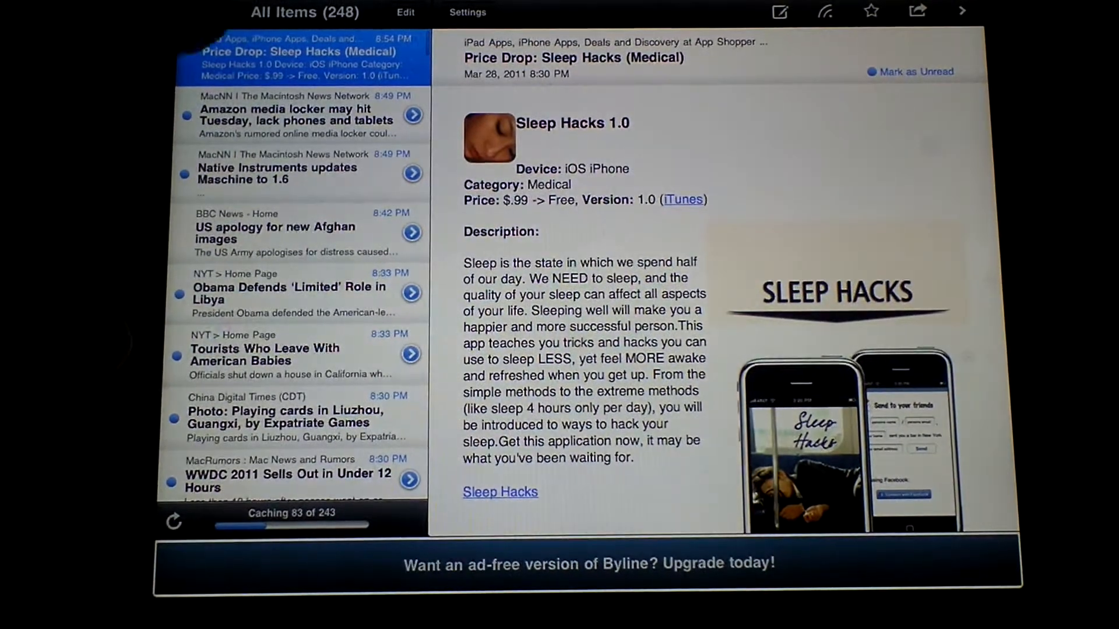
pyautogui.click(284, 11)
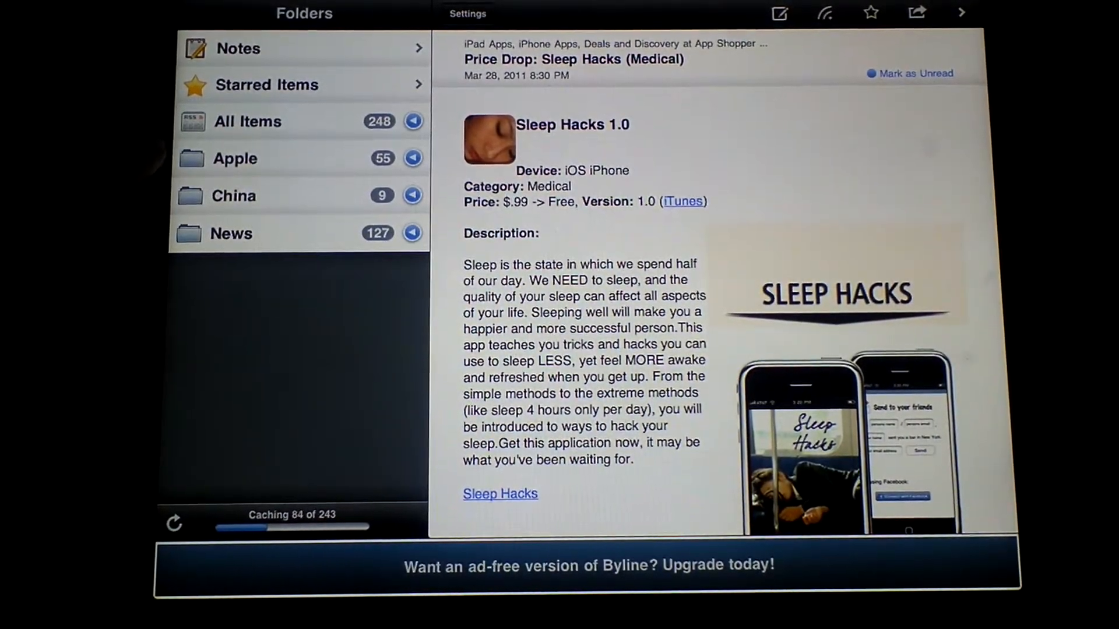
# Open the Apple folder, read 'WWDC 2011 Sells Out in Under 12 Hours', and start a note.
pyautogui.click(234, 159)
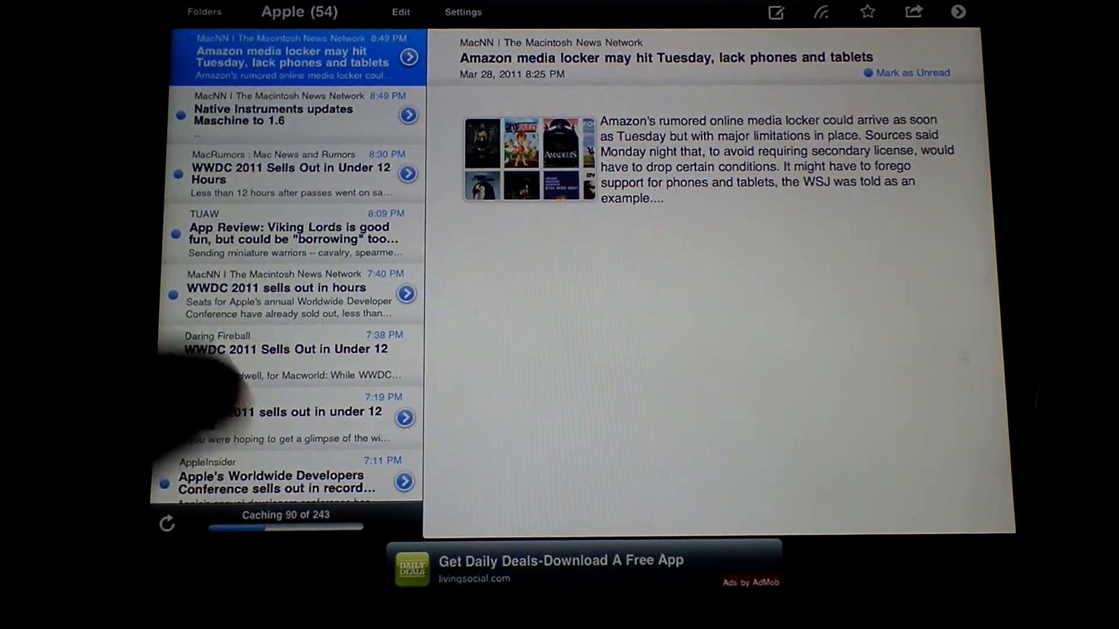
pyautogui.click(285, 174)
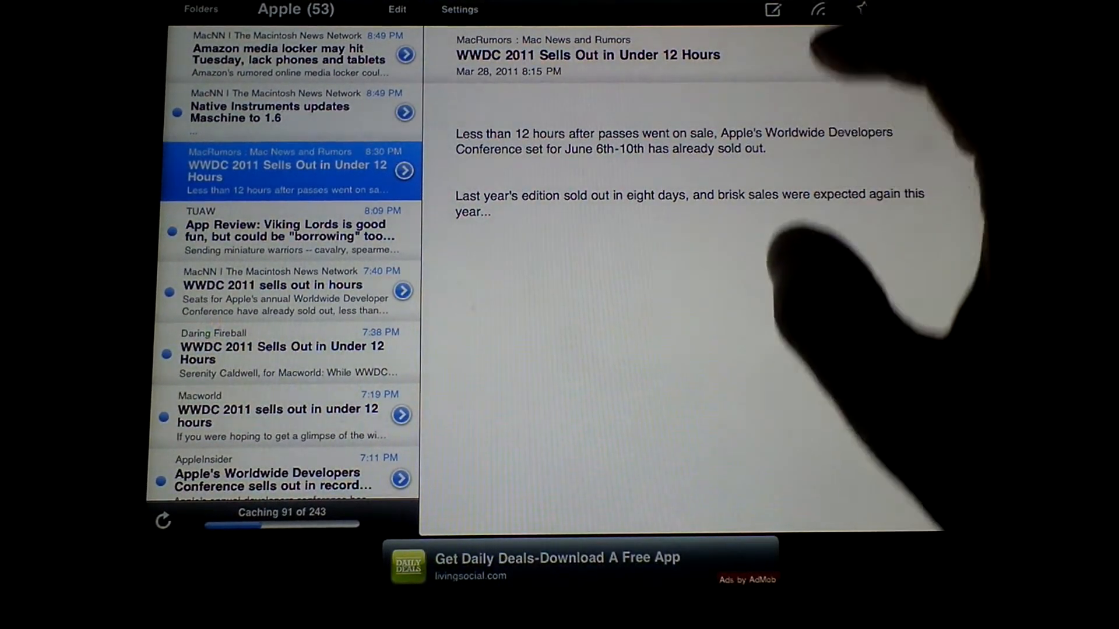
pyautogui.click(773, 9)
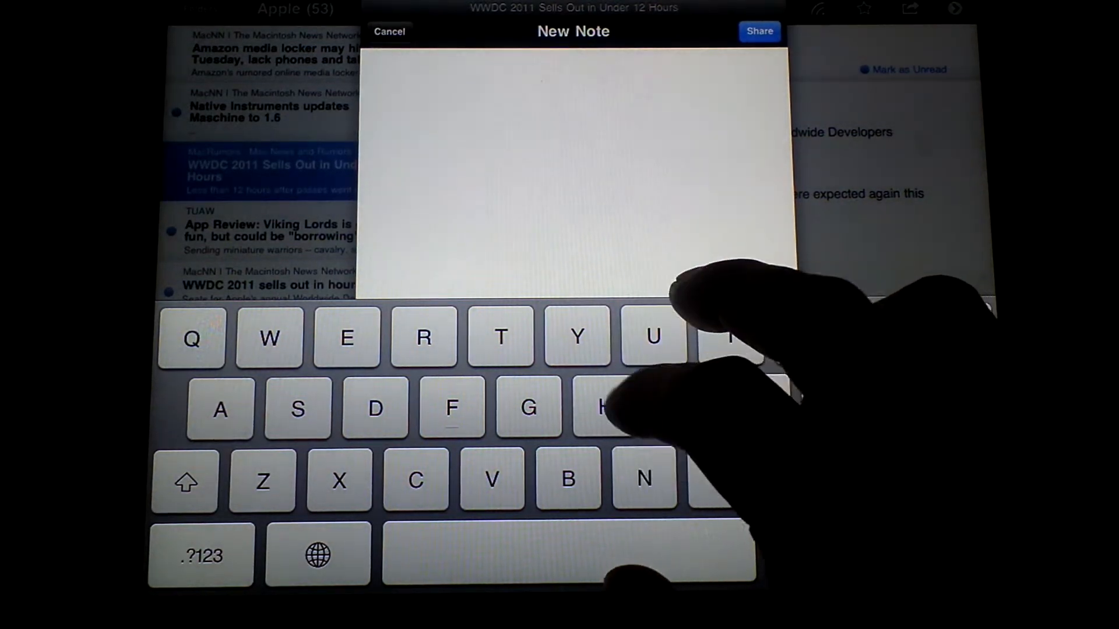
# Type 'huhuhuhuhu' into the new note.
pyautogui.write('huhuhuhuhu')
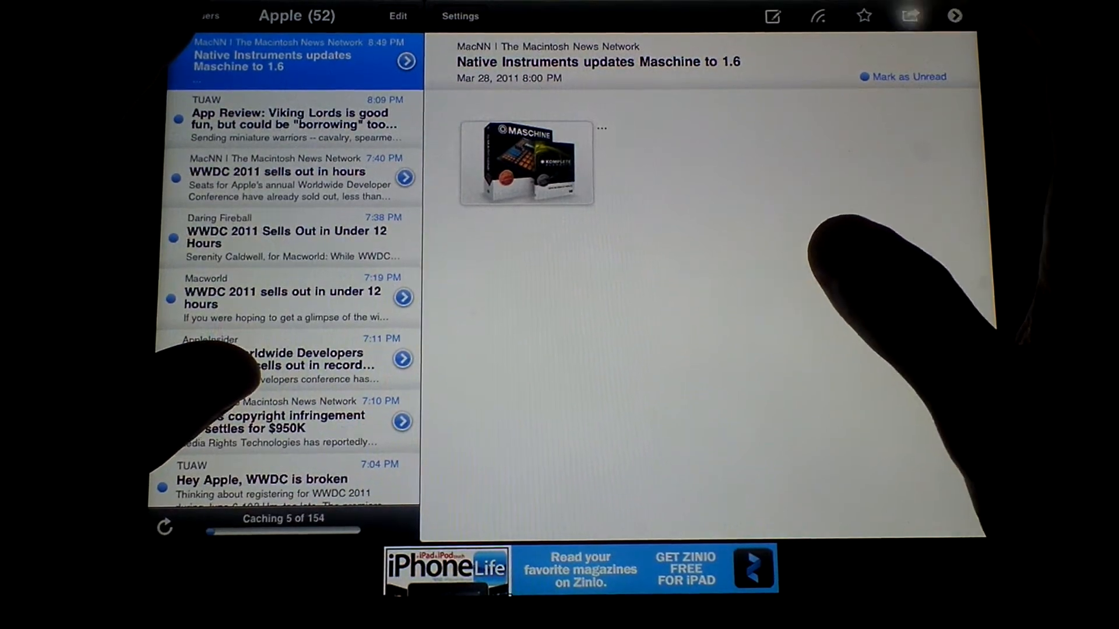
# Email the Maschine 1.6 article, delete the draft, then switch to feed view and reopen sharing.
pyautogui.click(910, 16)
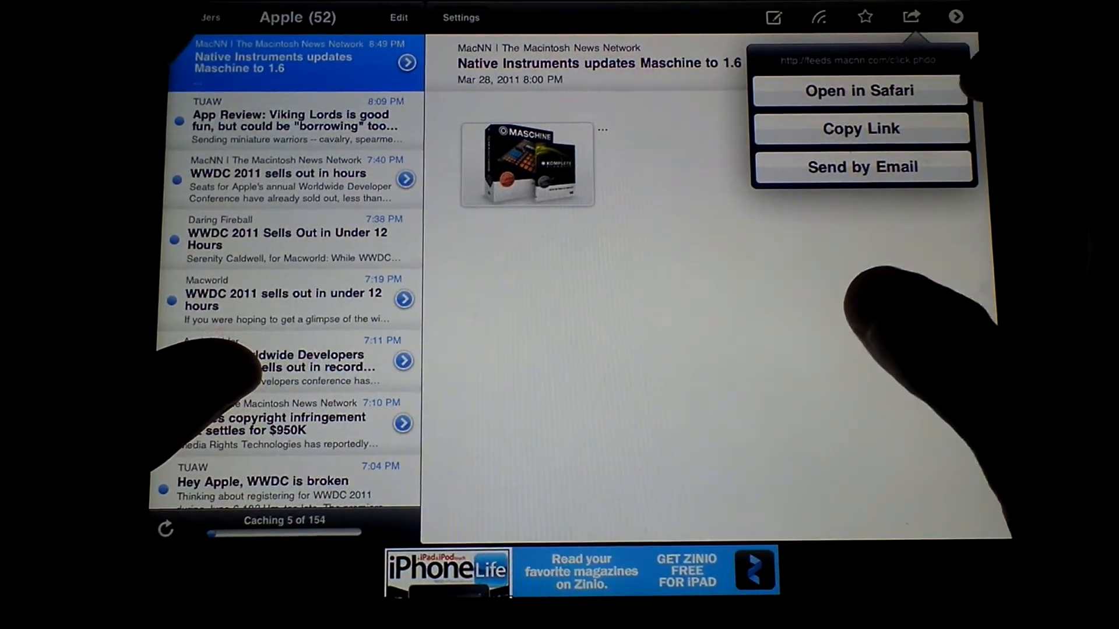
pyautogui.click(862, 166)
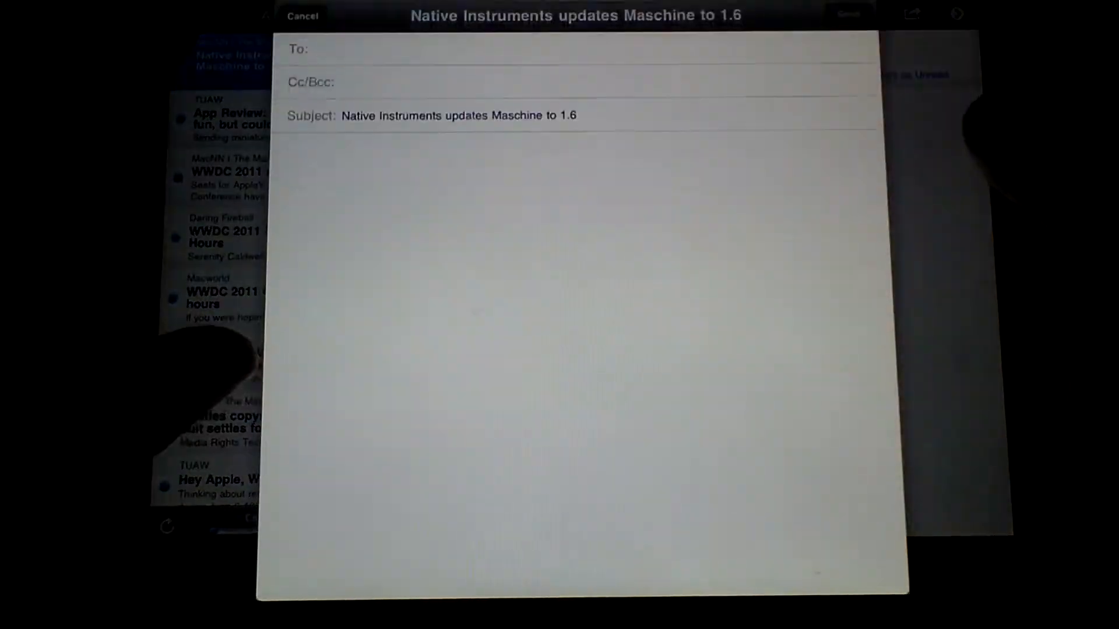
pyautogui.click(303, 14)
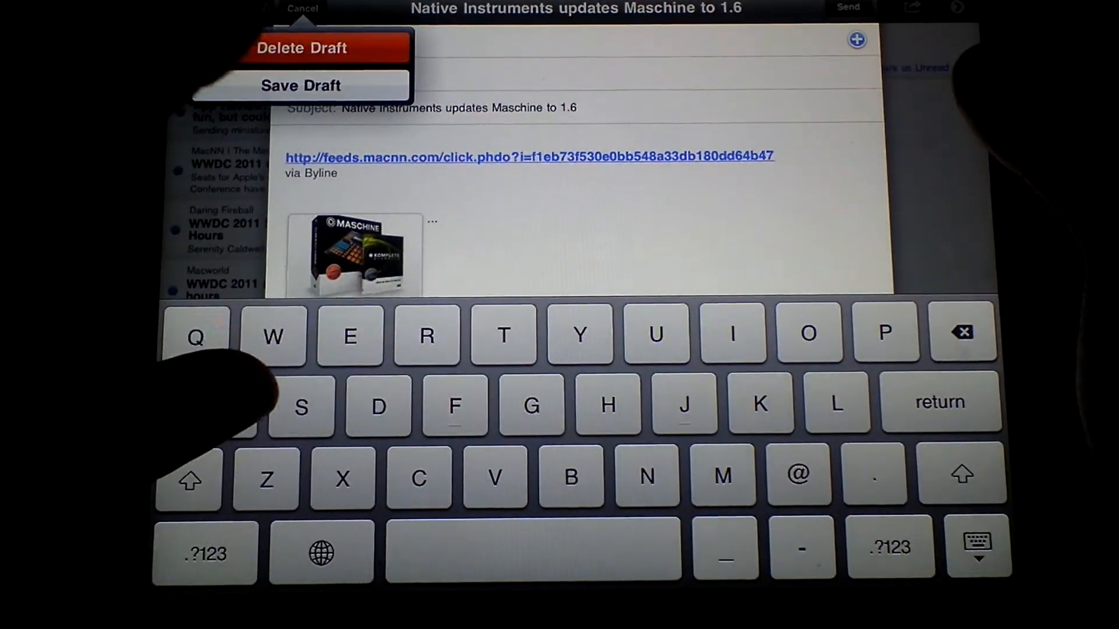
pyautogui.click(300, 48)
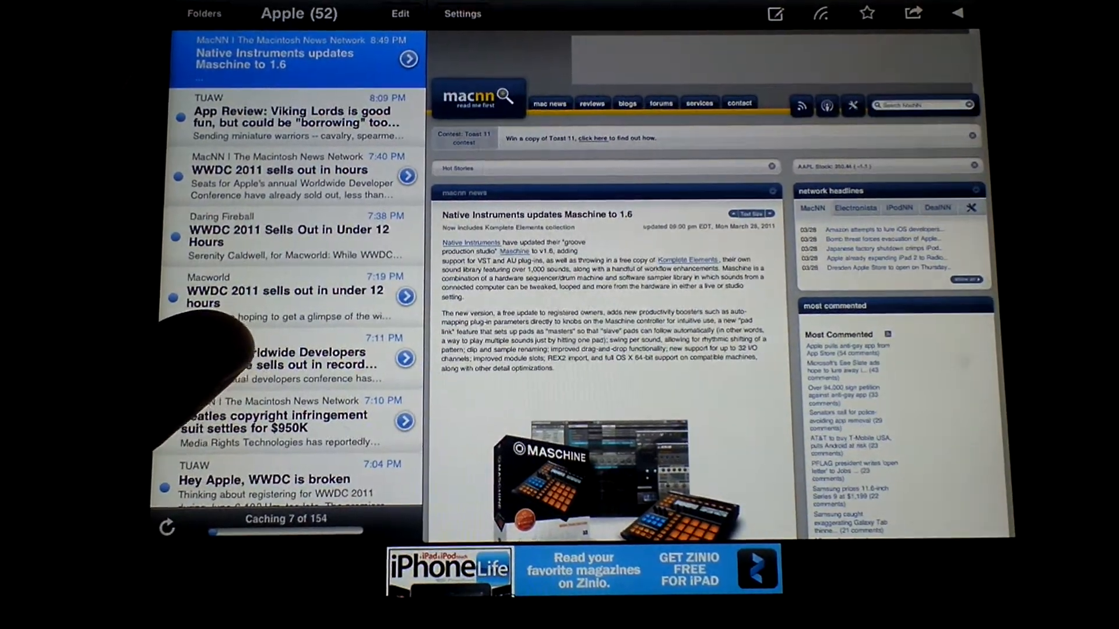
pyautogui.click(462, 13)
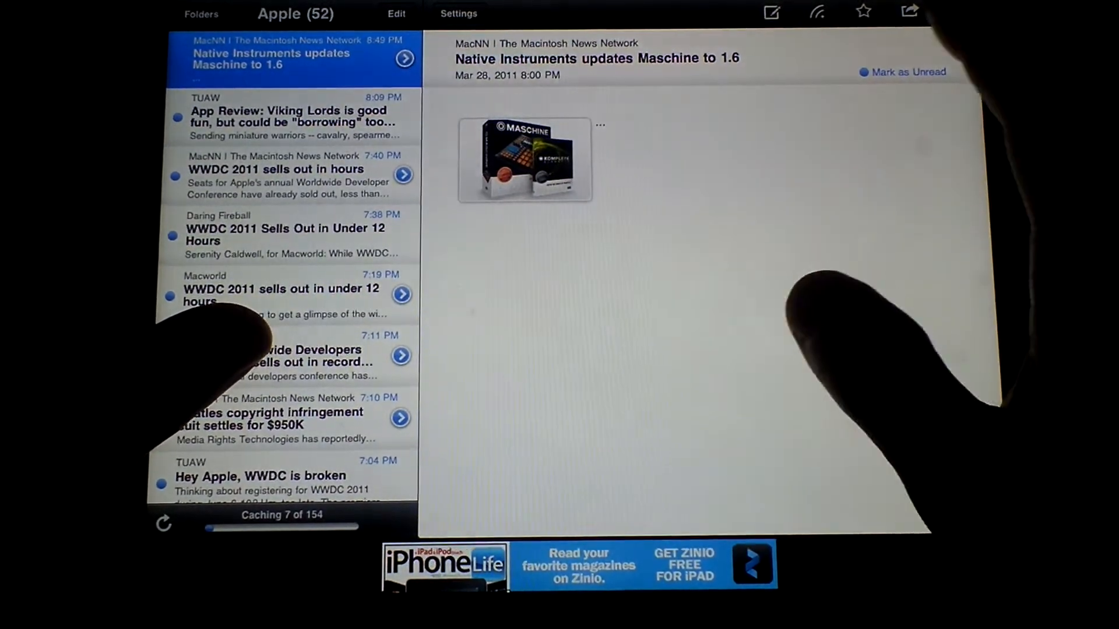
pyautogui.click(909, 13)
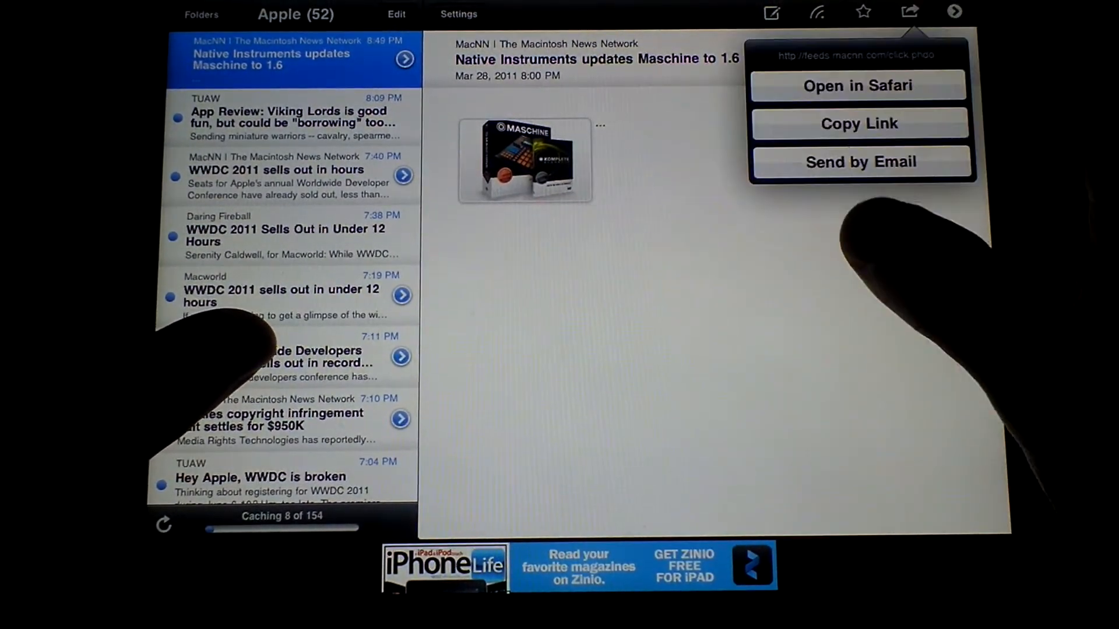
pyautogui.moveTo(928, 321)
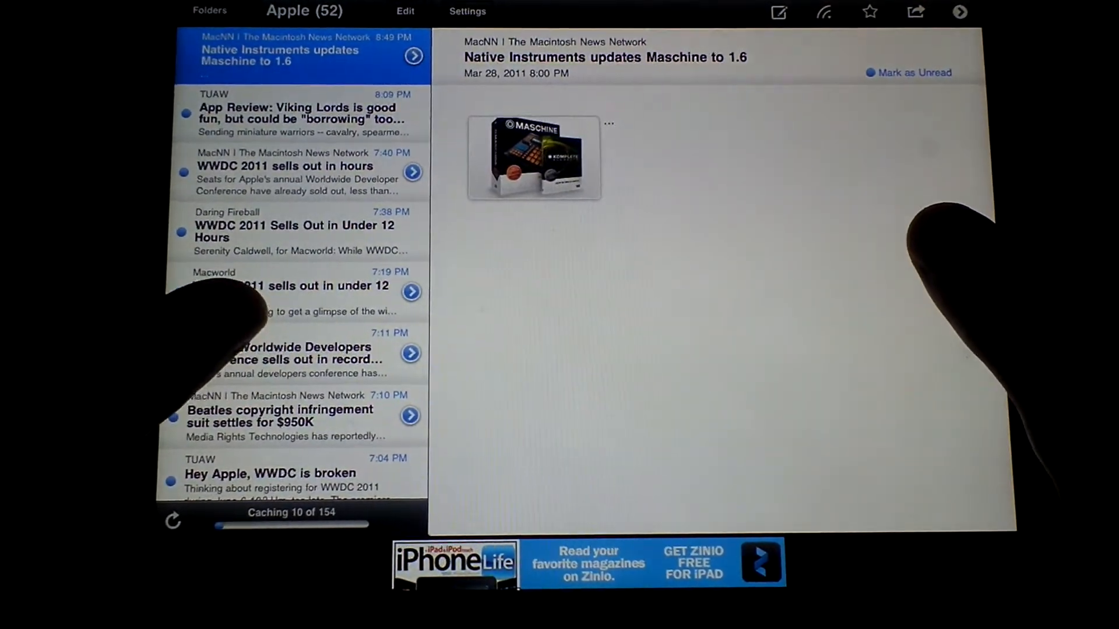
# Return to the Folders list and open Byline's orientation, syncing and caching Settings panel.
pyautogui.scroll(-3)
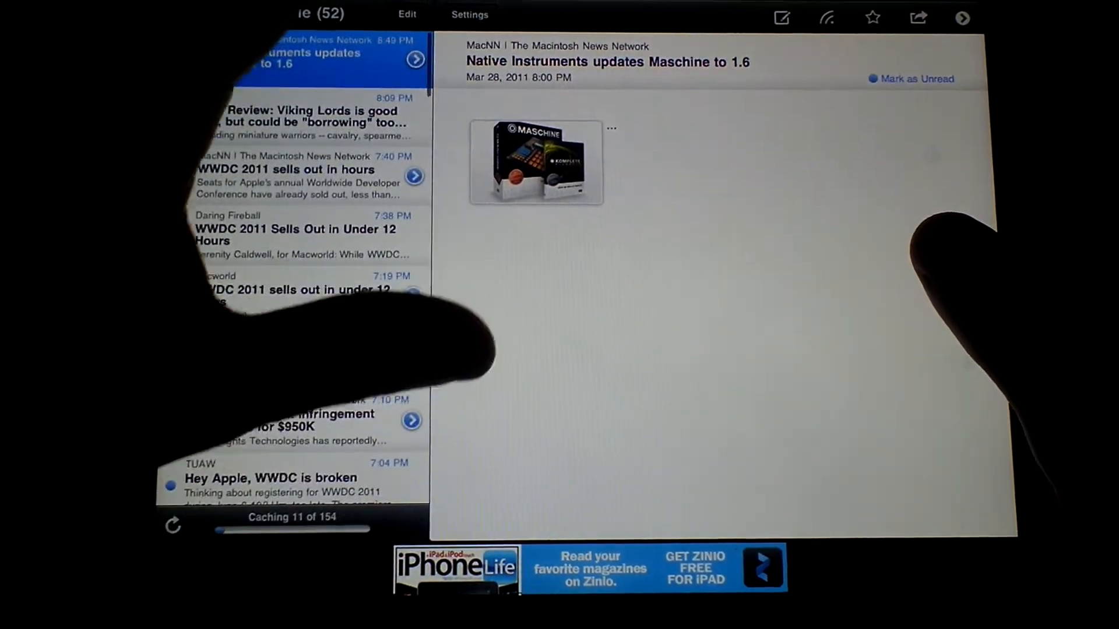
pyautogui.click(407, 14)
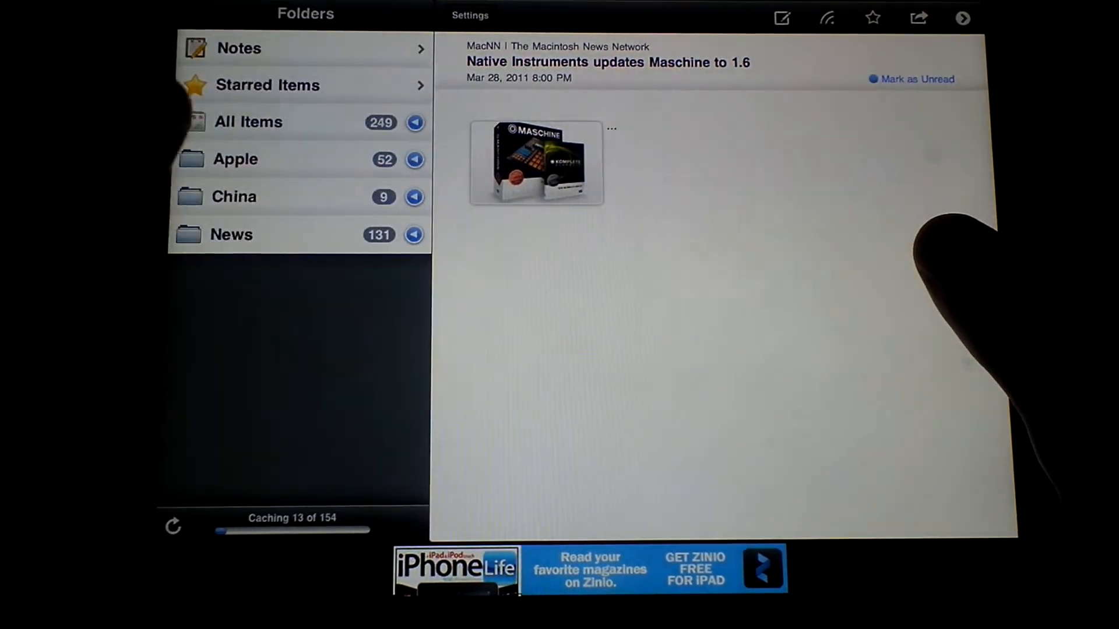
pyautogui.click(469, 15)
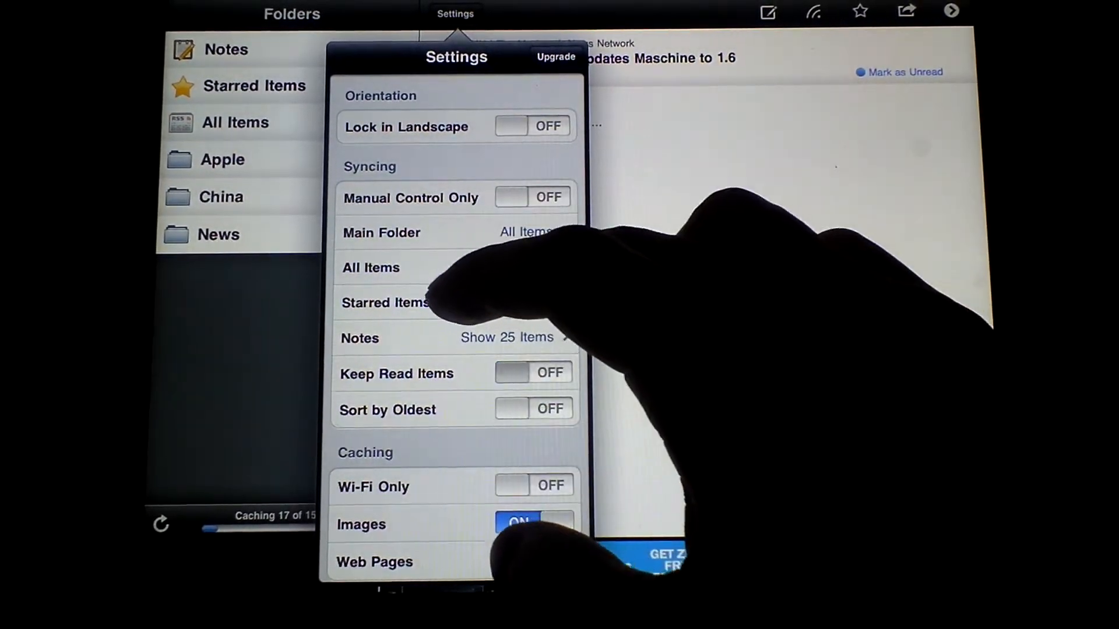
pyautogui.scroll(-3)
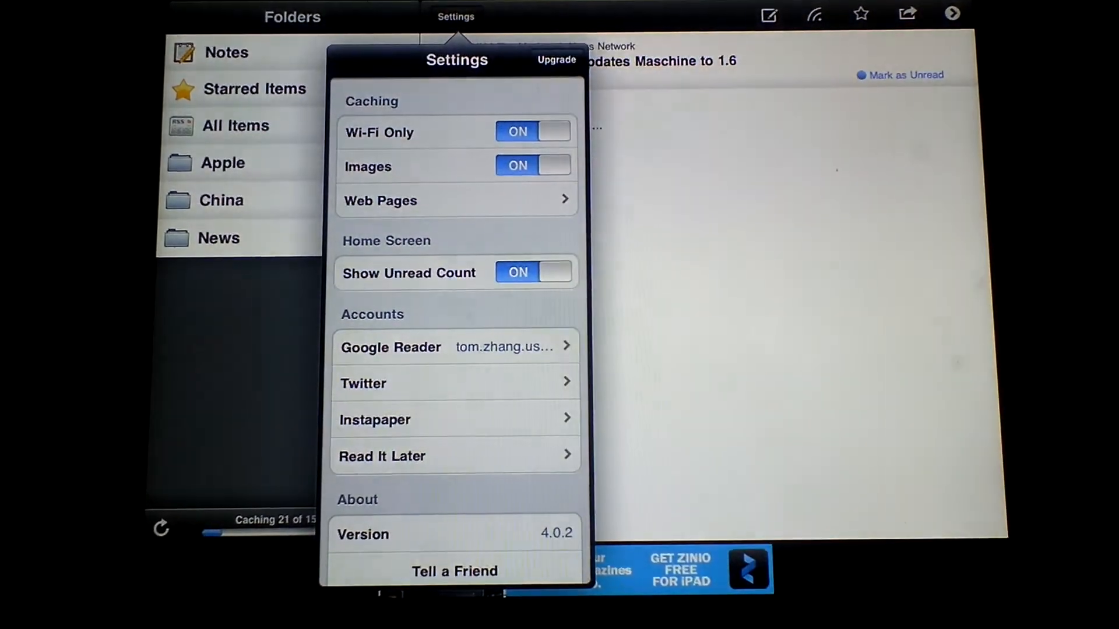
pyautogui.click(532, 131)
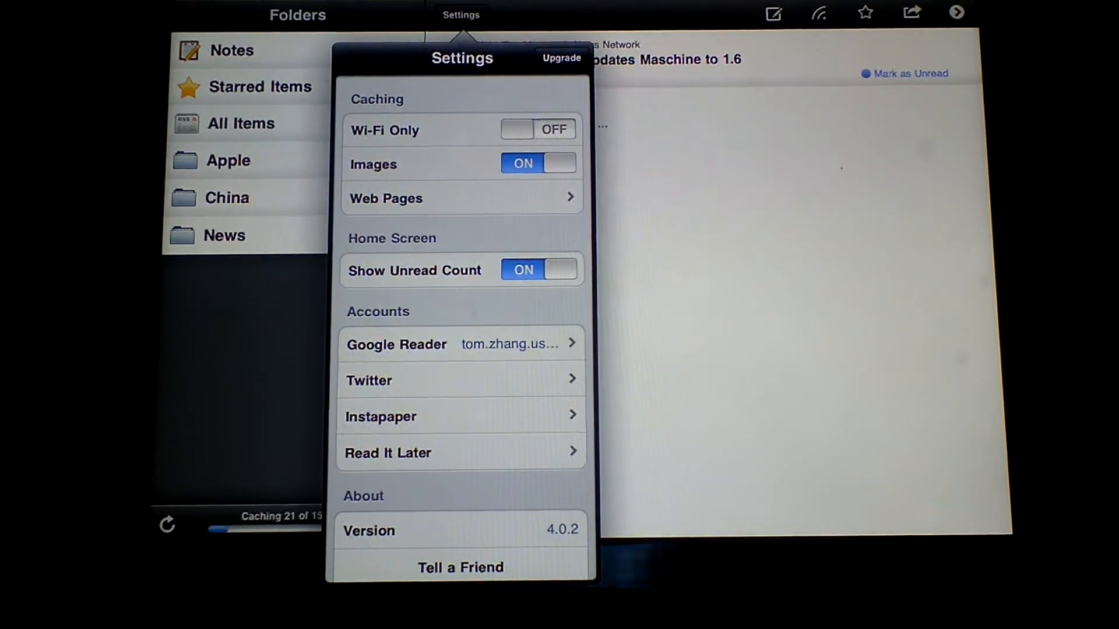
pyautogui.scroll(-3)
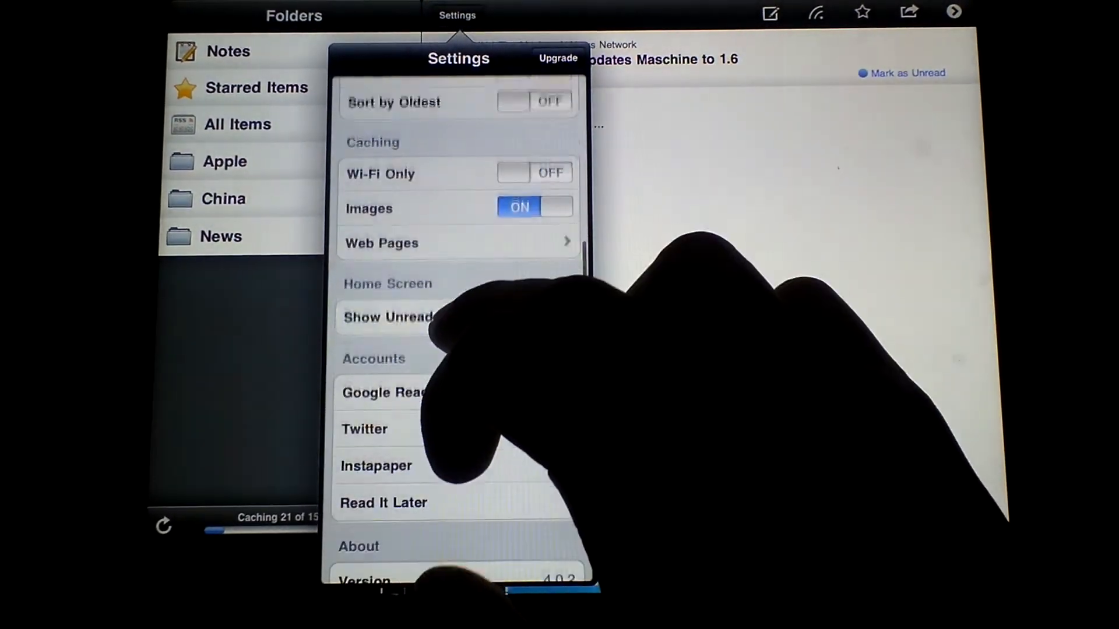
pyautogui.scroll(-3)
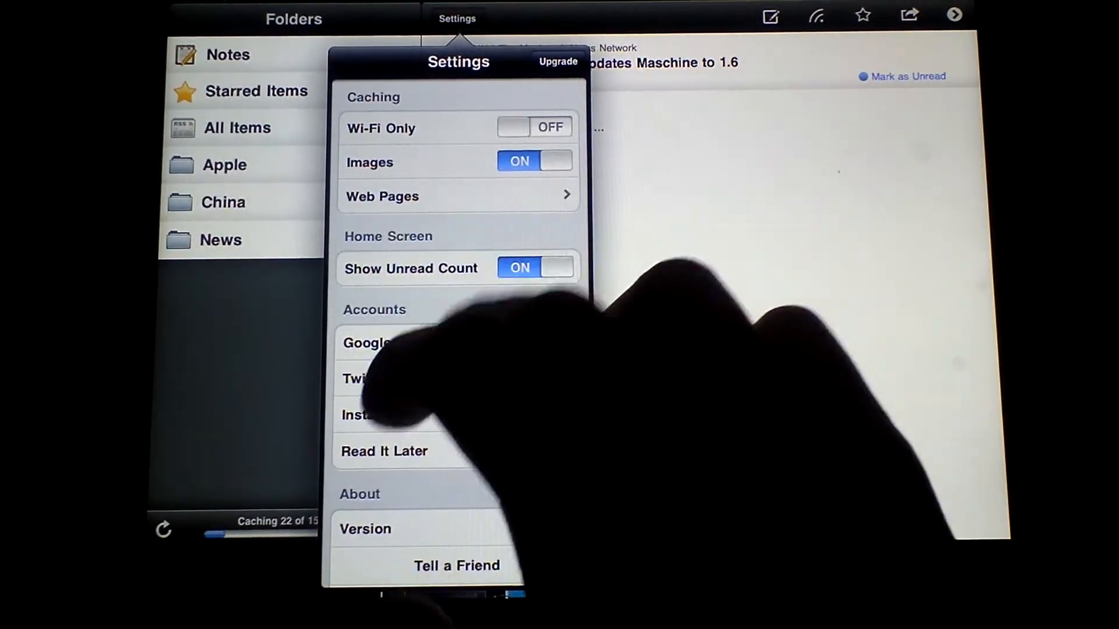
pyautogui.scroll(-3)
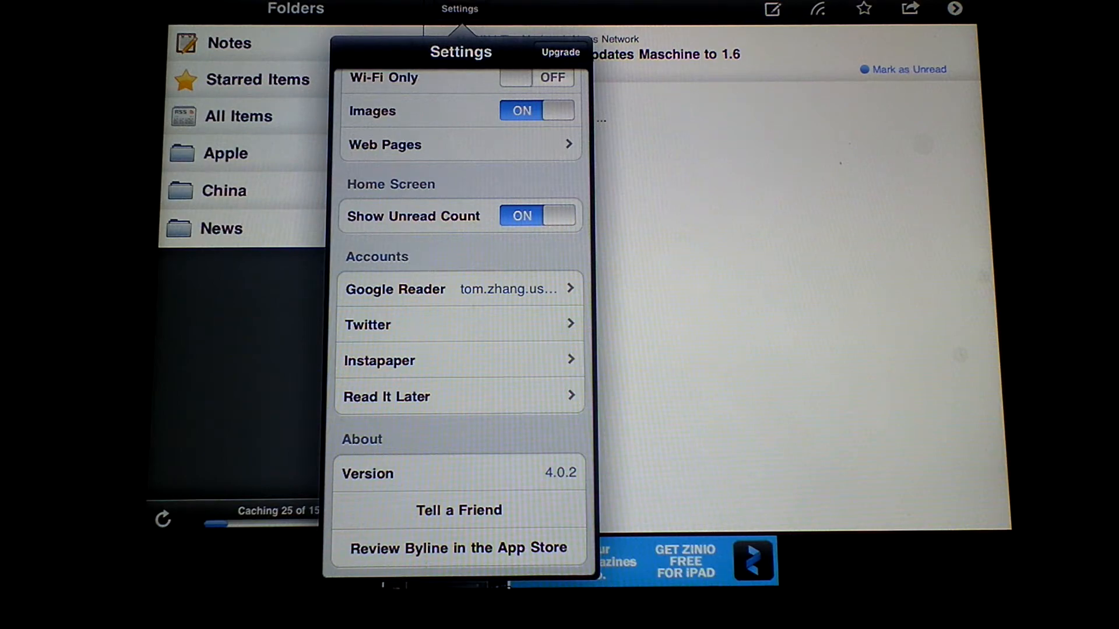
pyautogui.scroll(-3)
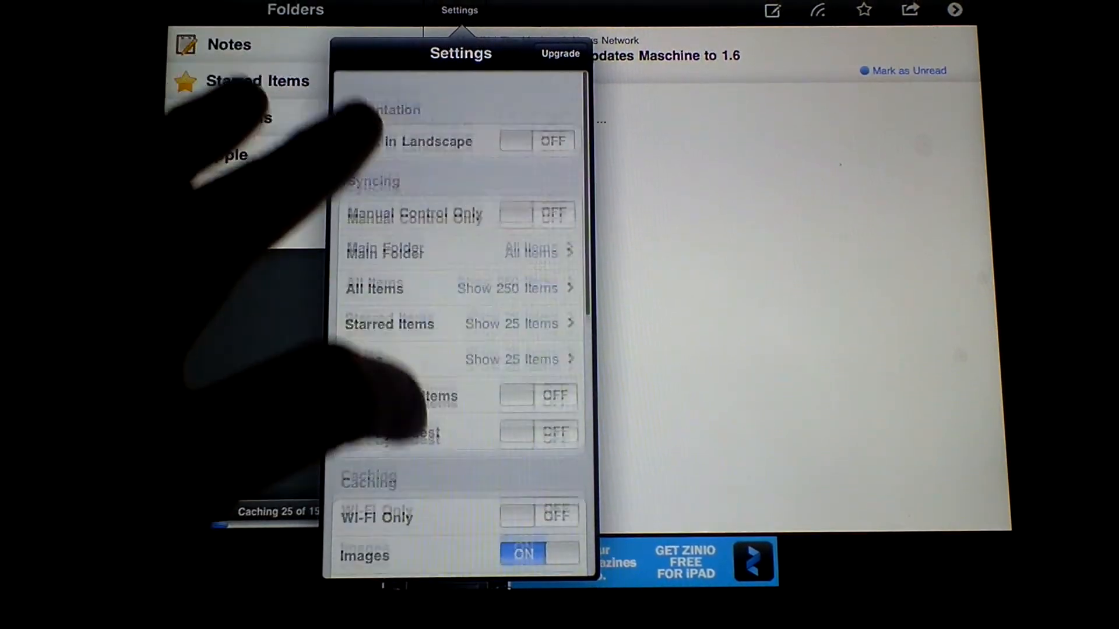
pyautogui.scroll(-3)
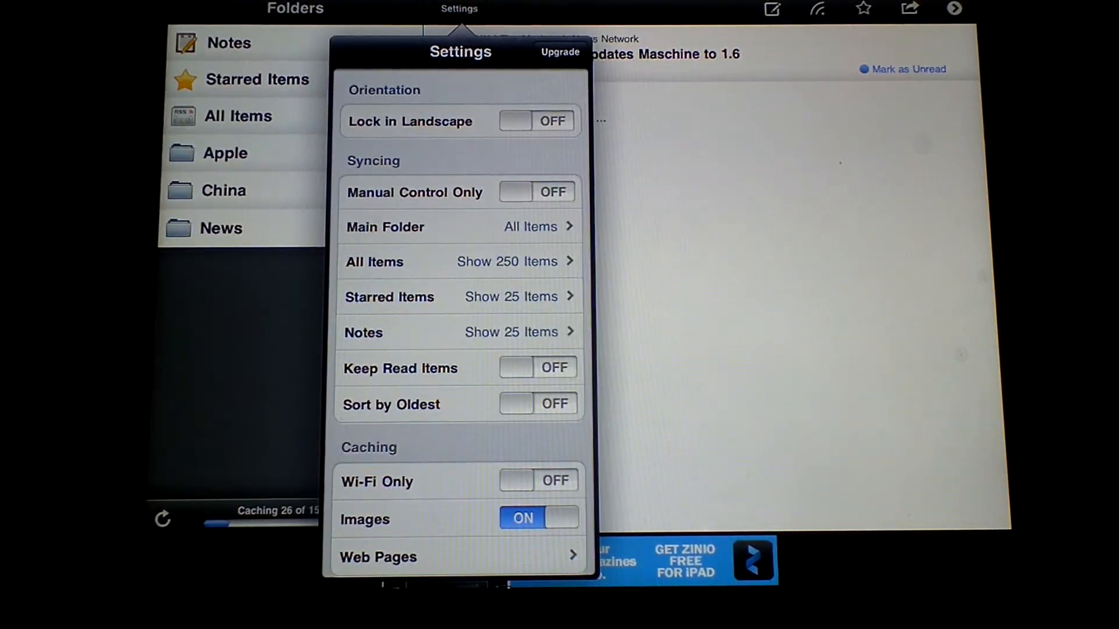
pyautogui.scroll(-3)
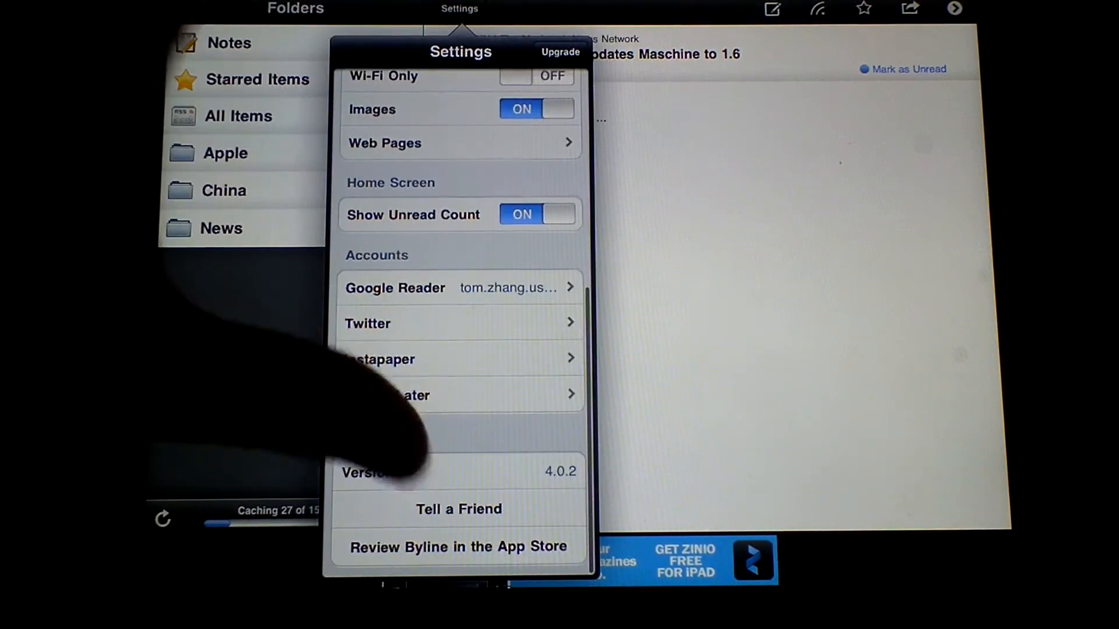
pyautogui.click(561, 51)
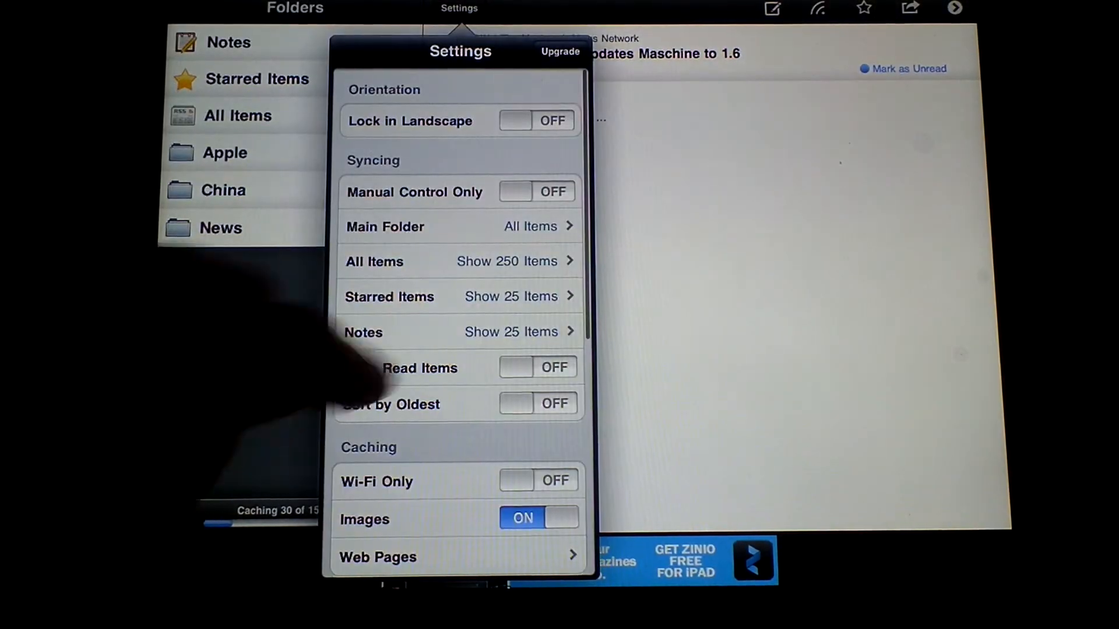
pyautogui.scroll(-3)
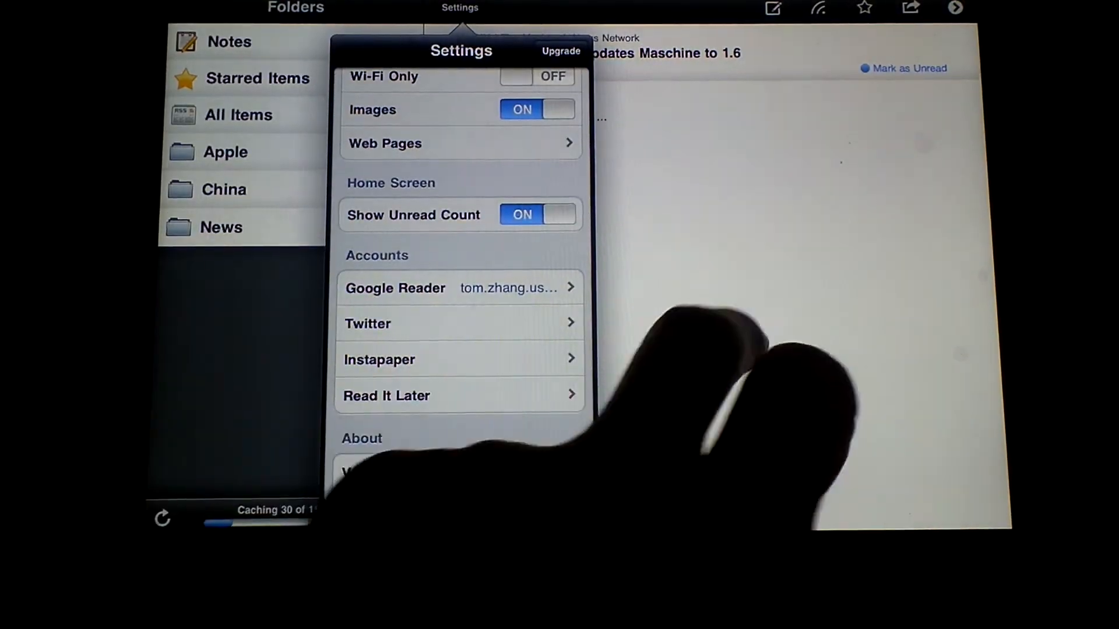